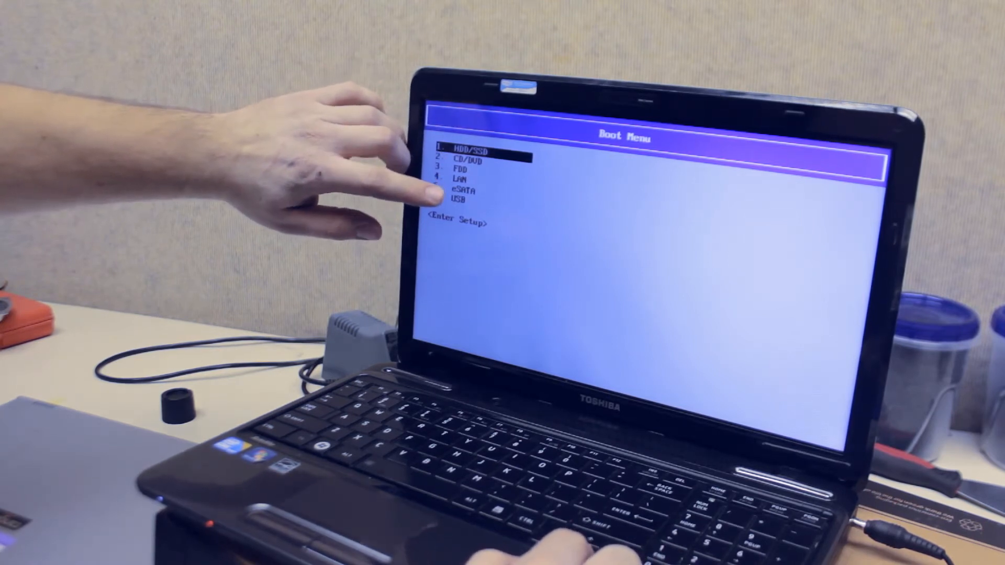
Boot the laptop from the CD/DVD entry so the Ubuntu 12.04.3 live desktop starts
{"action": "key", "text": "down"}
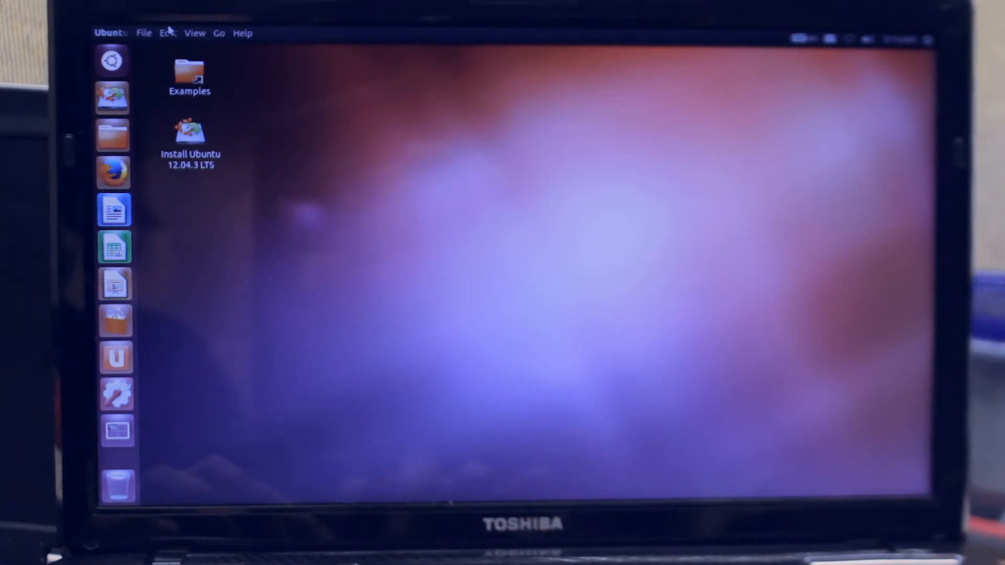
Browse to Computer and open the 500 GB Windows hard disk
{"action": "left_click", "coordinate": [219, 32]}
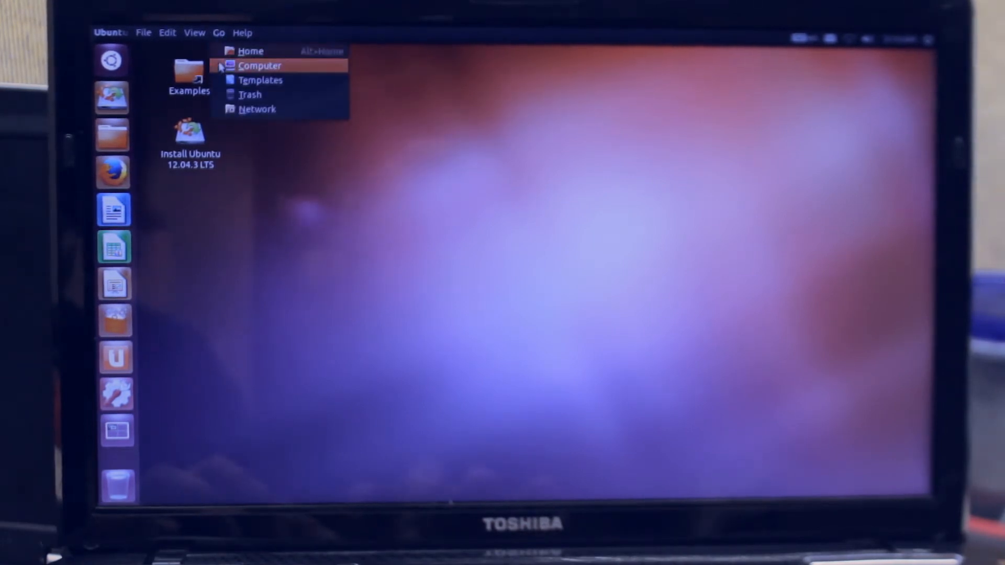
{"action": "left_click", "coordinate": [260, 65]}
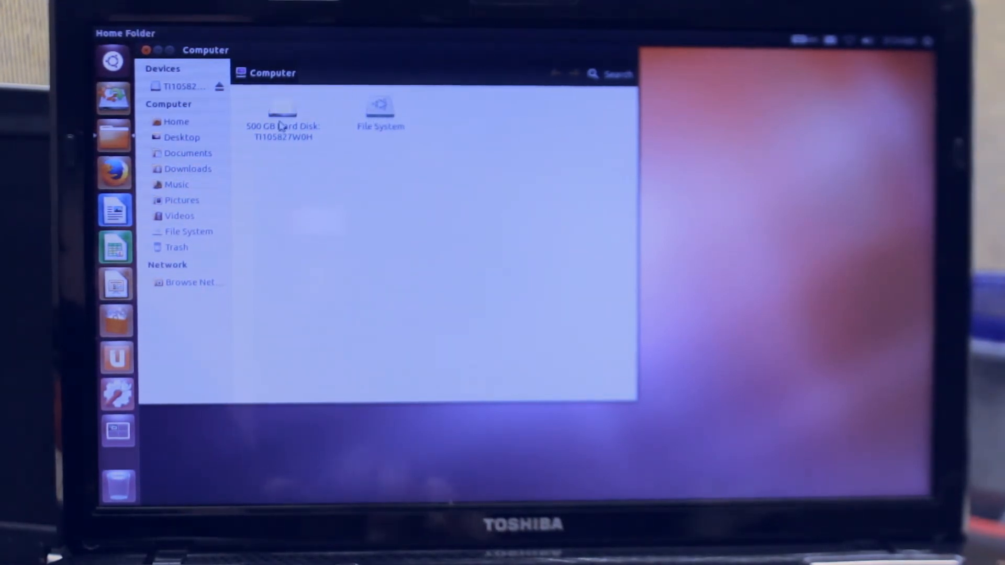
{"action": "left_click", "coordinate": [282, 112]}
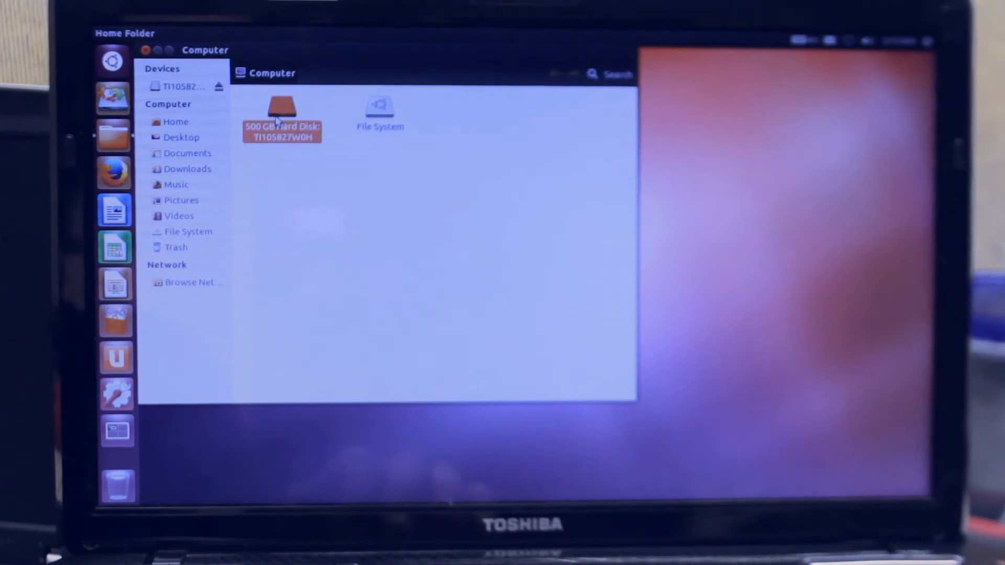
{"action": "double_click", "coordinate": [281, 119]}
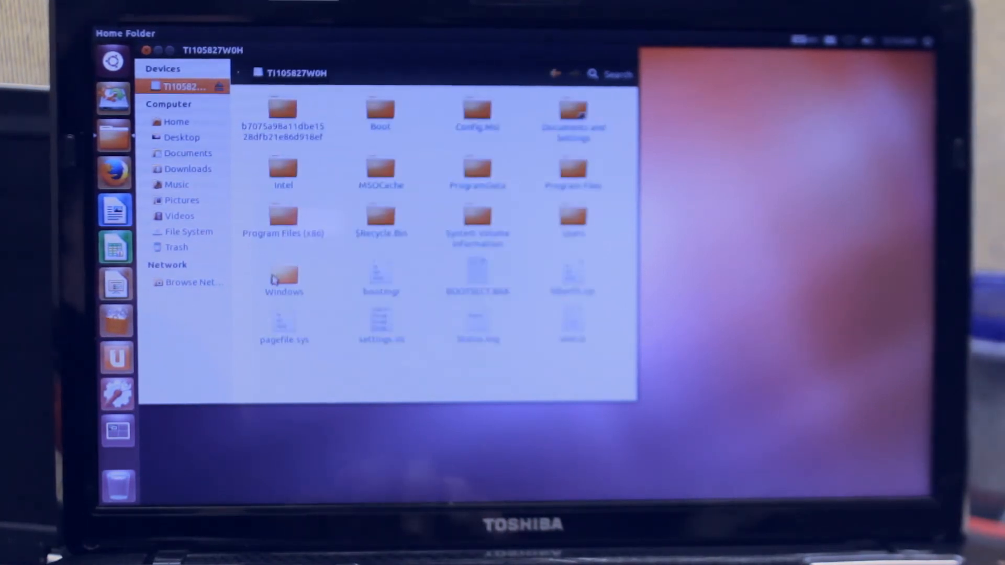
Open the Windows folder and then its System32 folder
{"action": "double_click", "coordinate": [284, 277]}
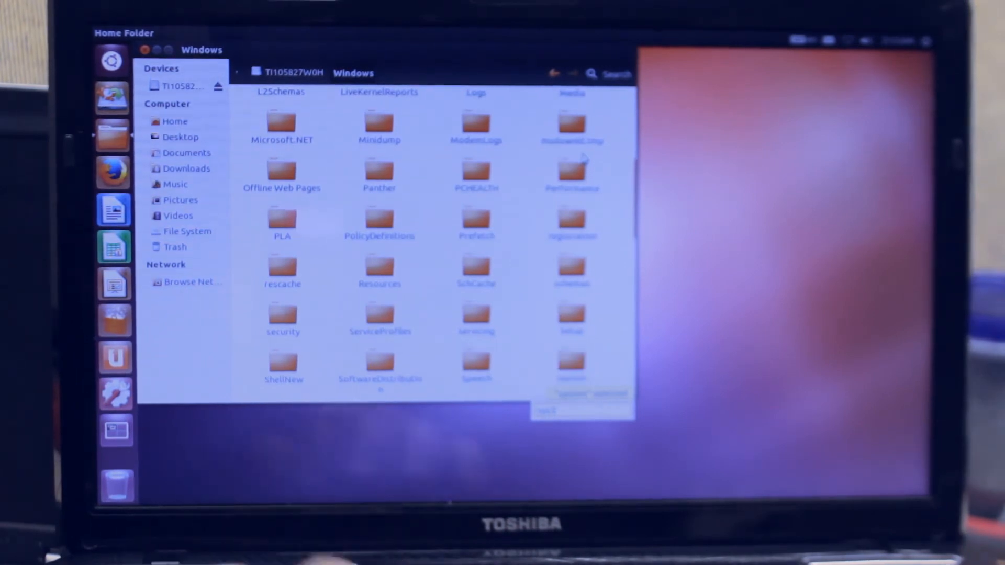
{"action": "scroll", "scroll_direction": "down", "scroll_amount": 3}
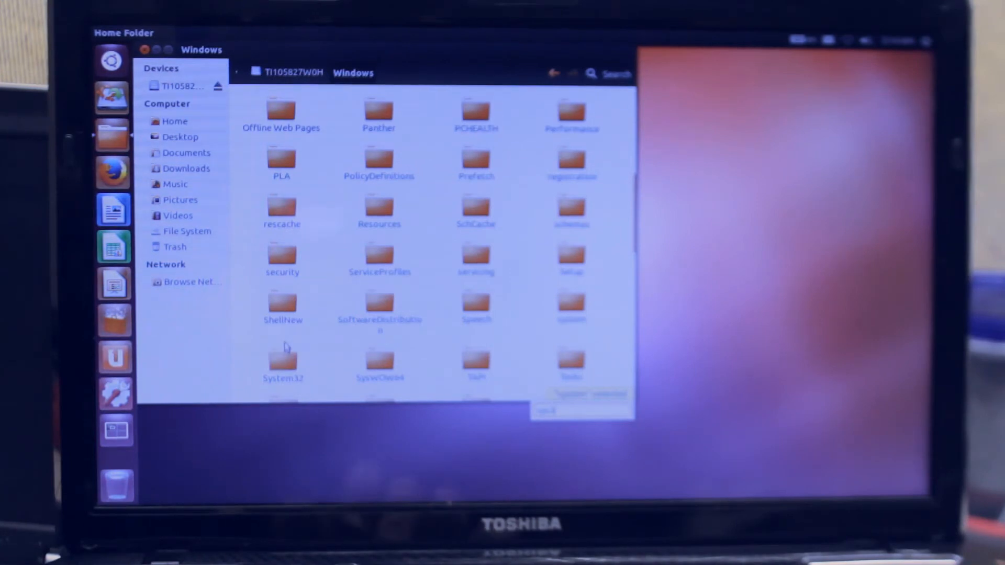
{"action": "double_click", "coordinate": [281, 365]}
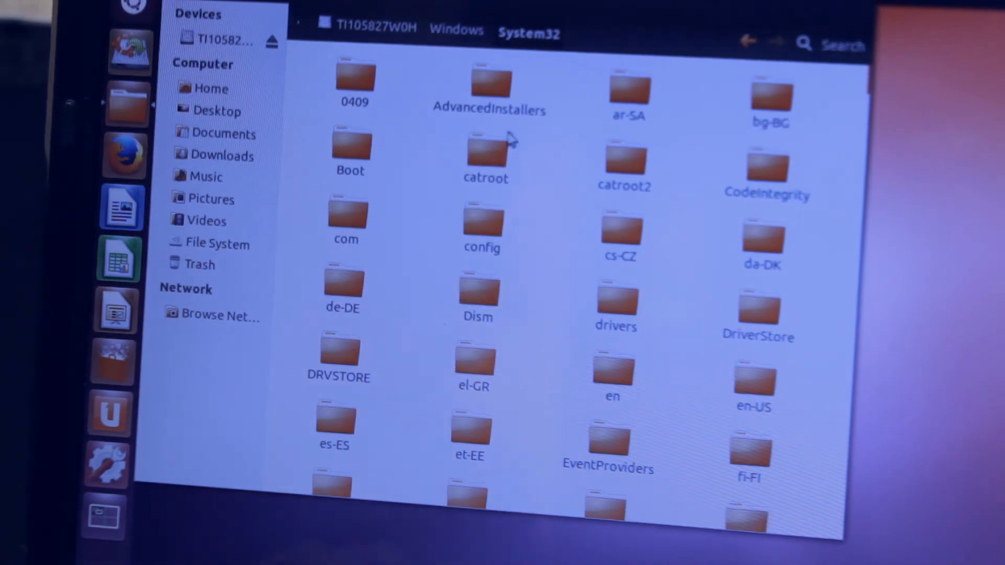
Jump to Utilman.exe and rename it to utilmanbackup.exe
{"action": "type", "text": "util"}
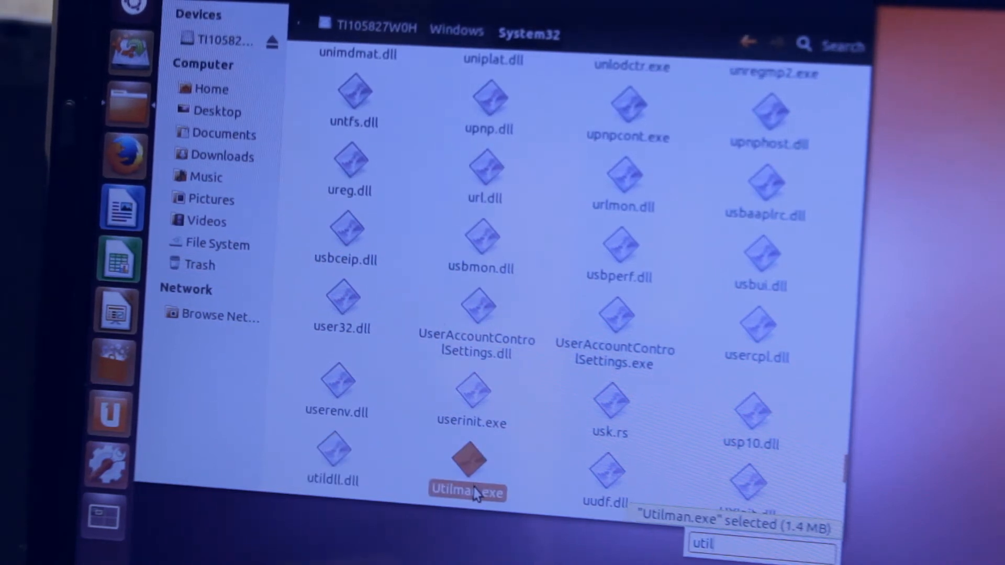
{"action": "right_click", "coordinate": [467, 471]}
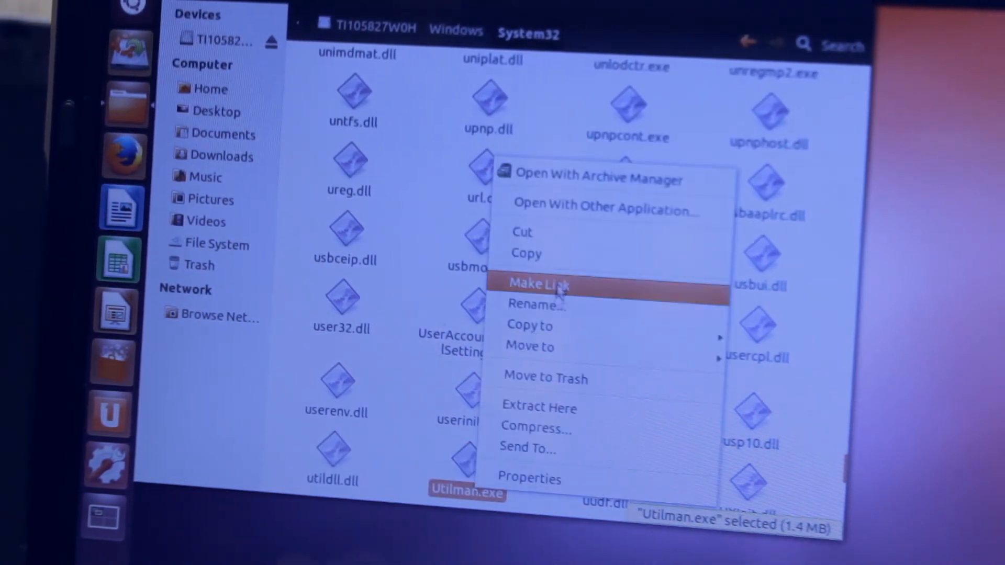
{"action": "left_click", "coordinate": [536, 304]}
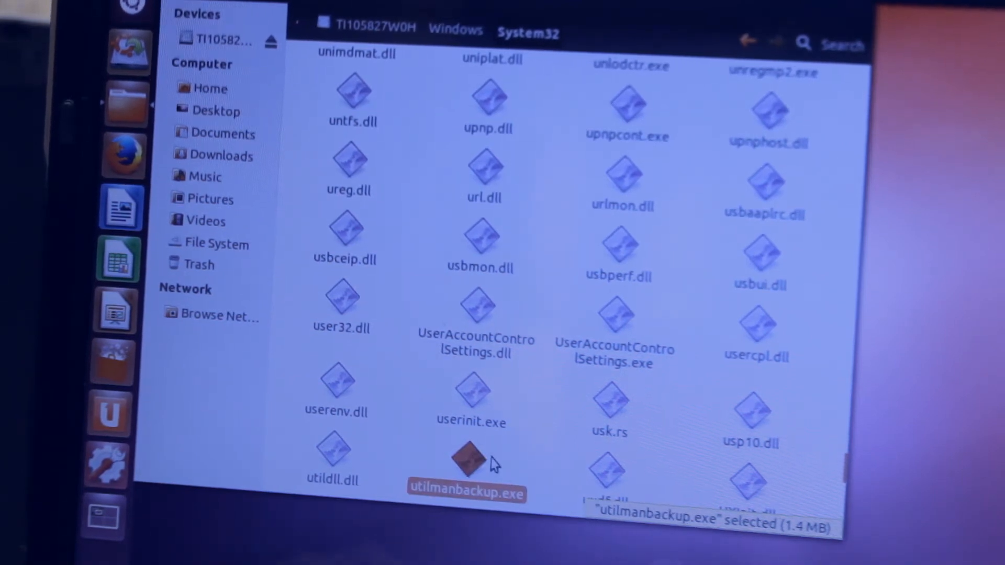
{"action": "mouse_move", "coordinate": [751, 416]}
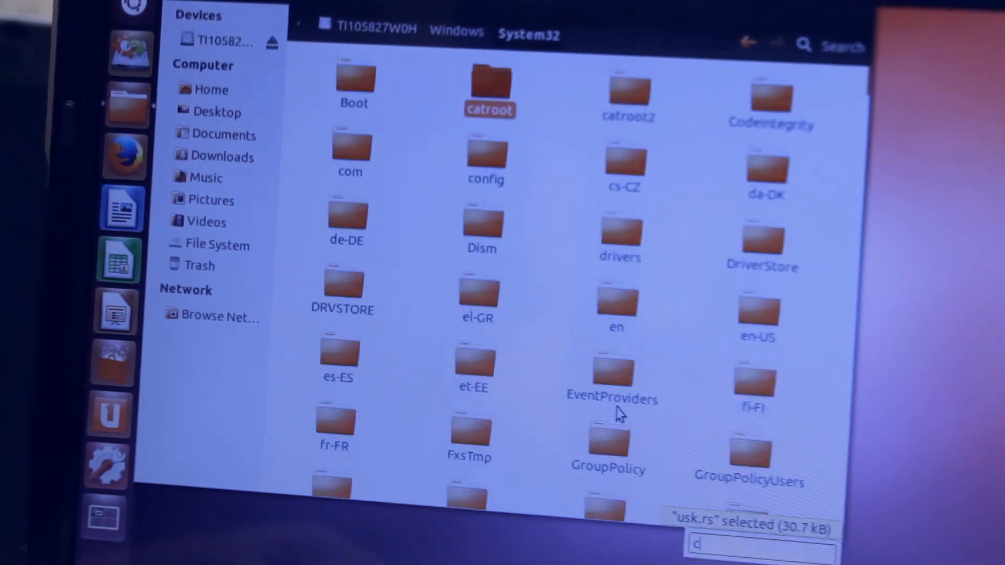
Copy cmd.exe and paste the copy into System32
{"action": "type", "text": "cmd"}
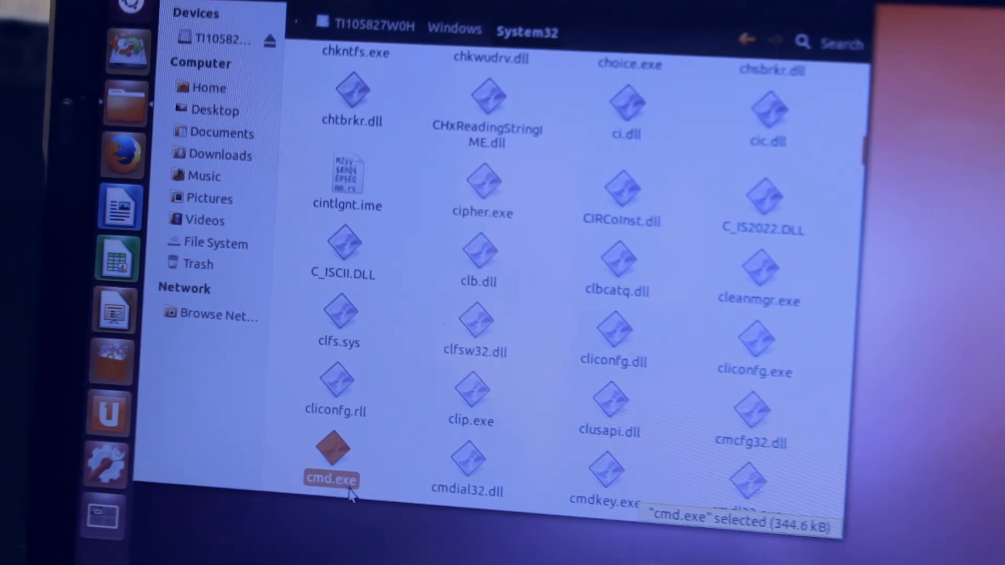
{"action": "right_click", "coordinate": [332, 478]}
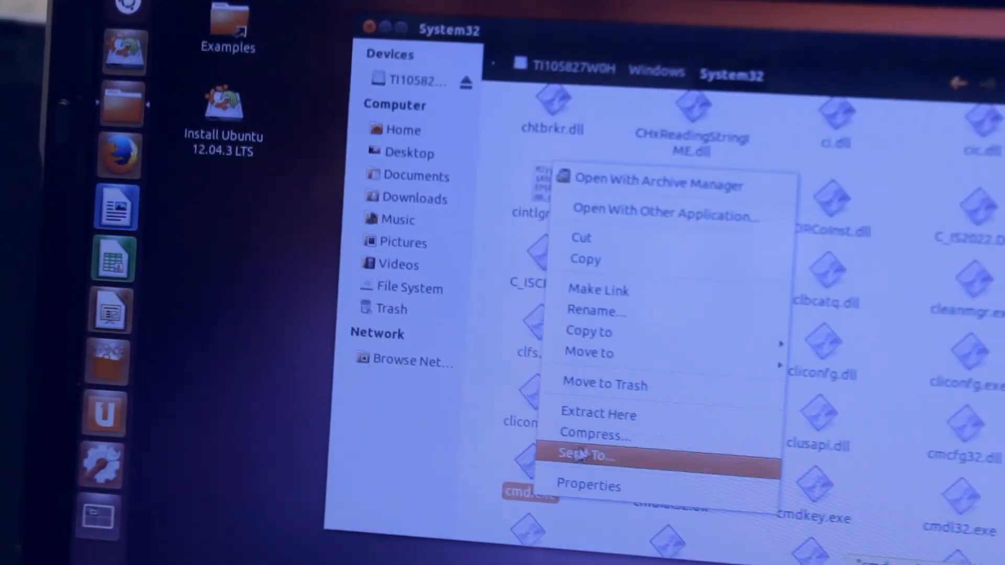
{"action": "mouse_move", "coordinate": [625, 266]}
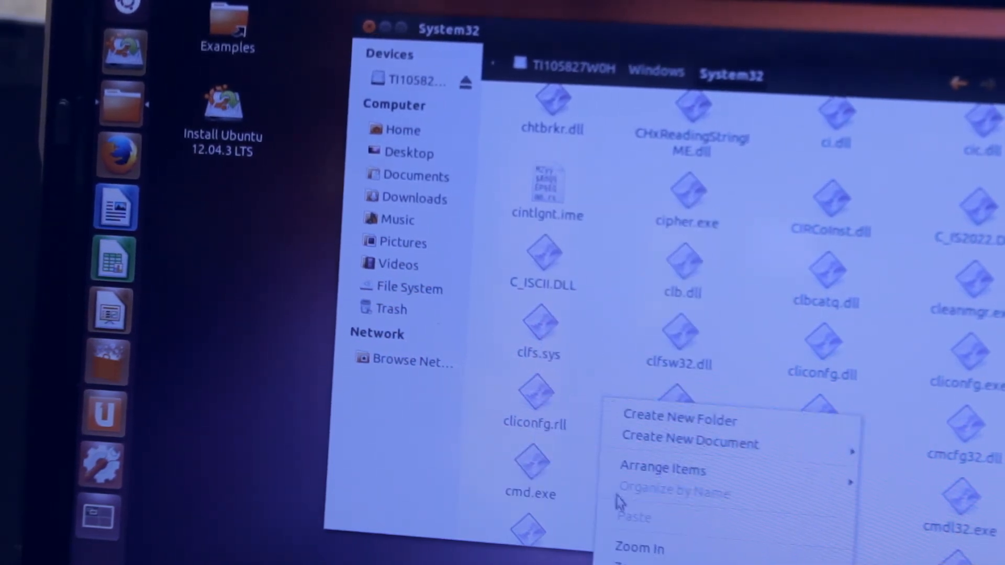
{"action": "left_click", "coordinate": [634, 519]}
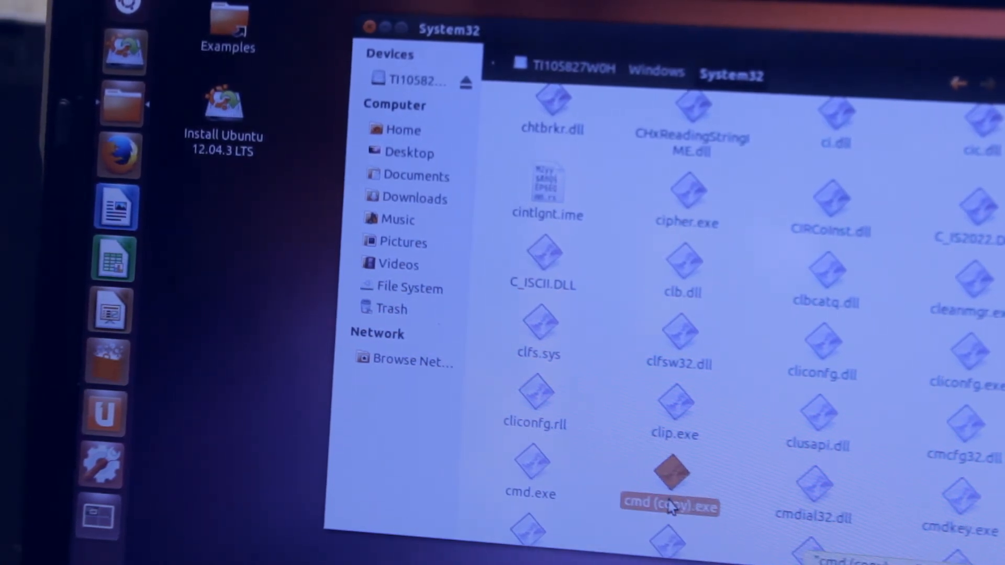
Rename the cmd copy to utilman.exe beside utilmanbackup.exe
{"action": "right_click", "coordinate": [669, 477]}
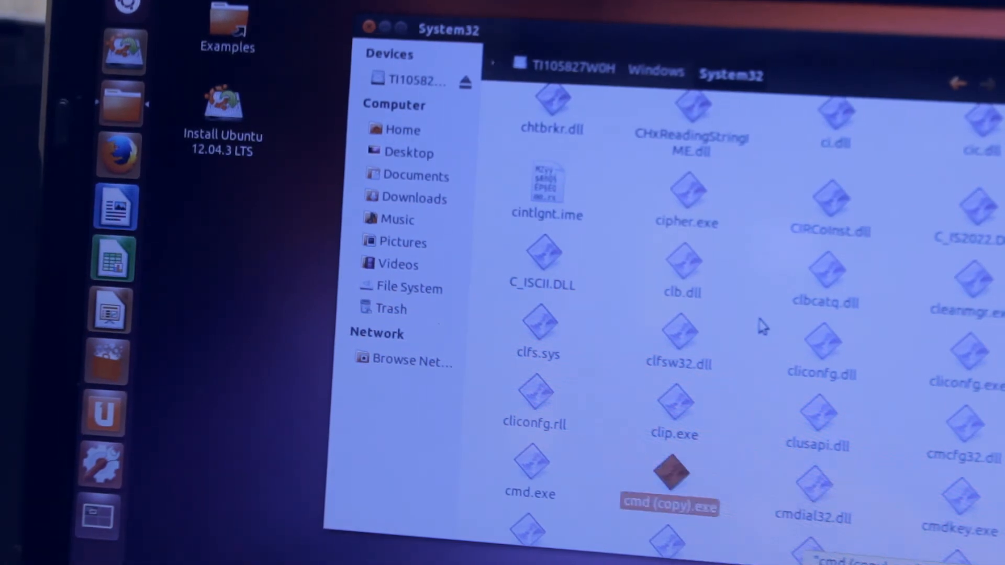
{"action": "scroll", "scroll_direction": "down", "scroll_amount": 3}
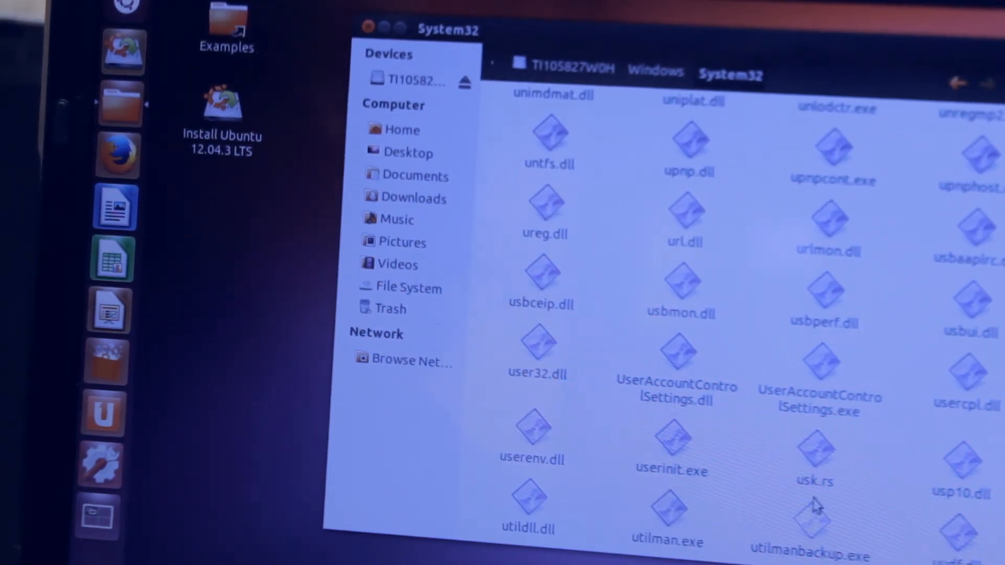
{"action": "mouse_move", "coordinate": [882, 275]}
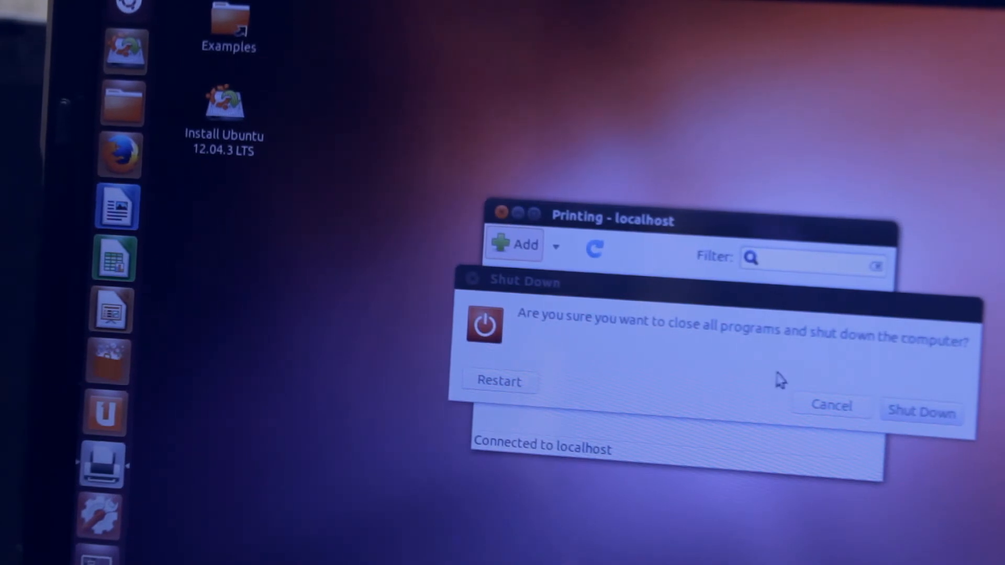
Confirm shutting down the live session so the laptop reboots to Windows 7 login
{"action": "left_click", "coordinate": [920, 412]}
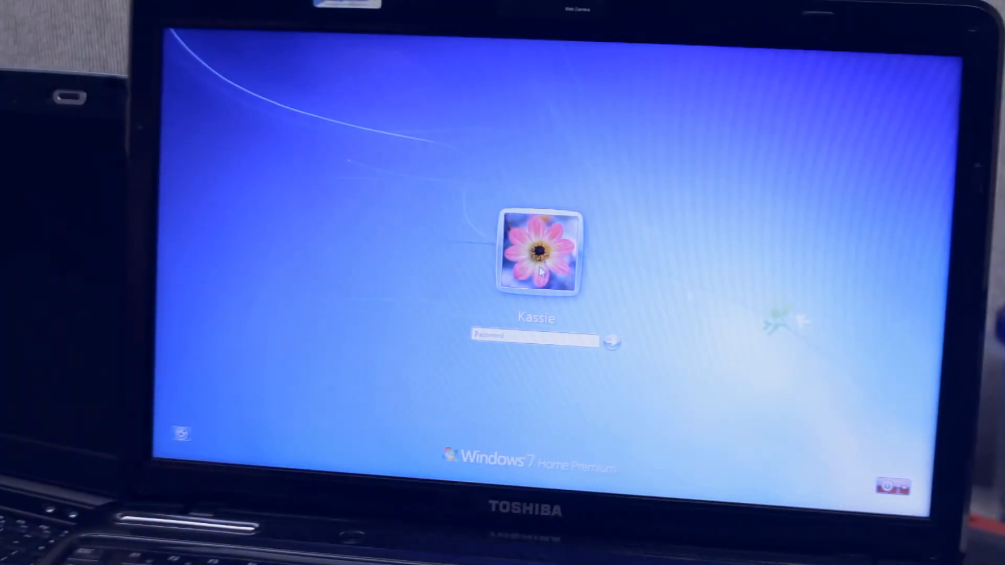
{"action": "mouse_move", "coordinate": [202, 401]}
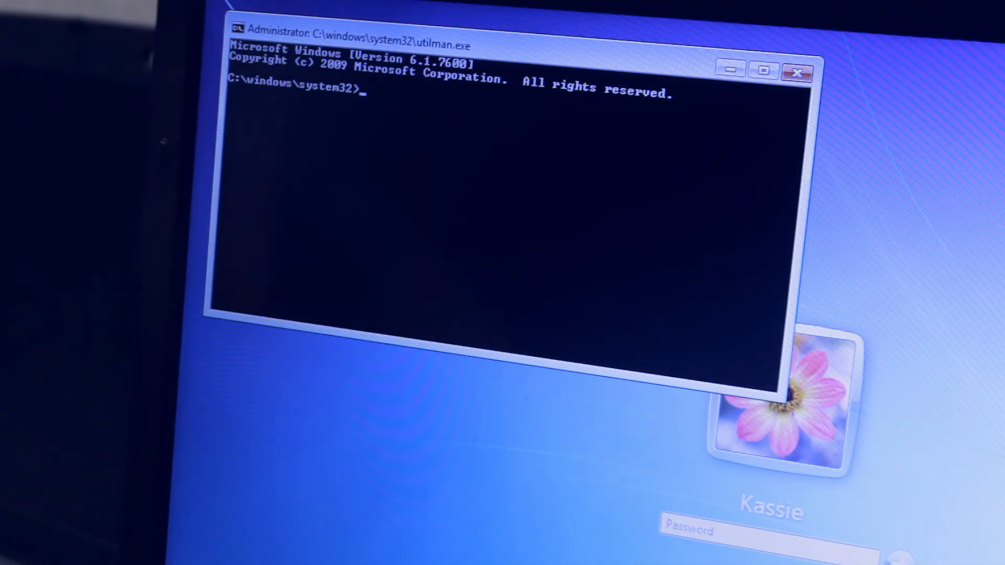
Run net user for account kassie with a new password; command completed successfully
{"action": "type", "text": "net user kass"}
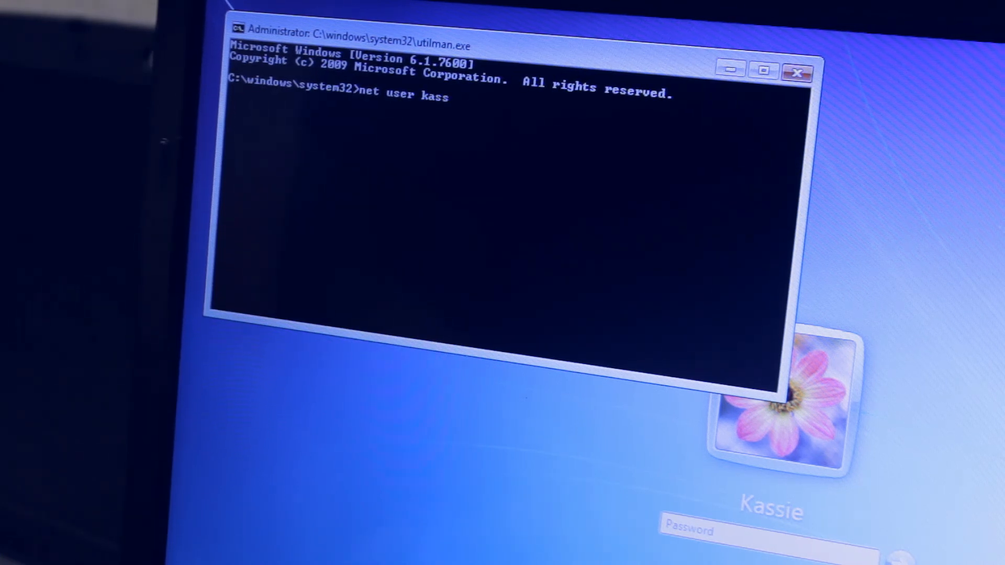
{"action": "type", "text": "ie"}
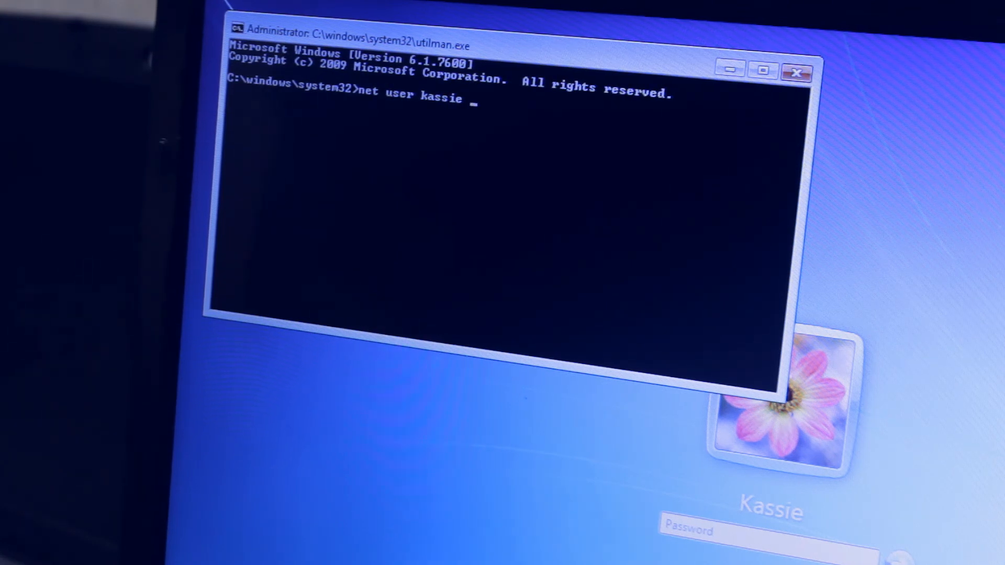
{"action": "type", "text": "kassie"}
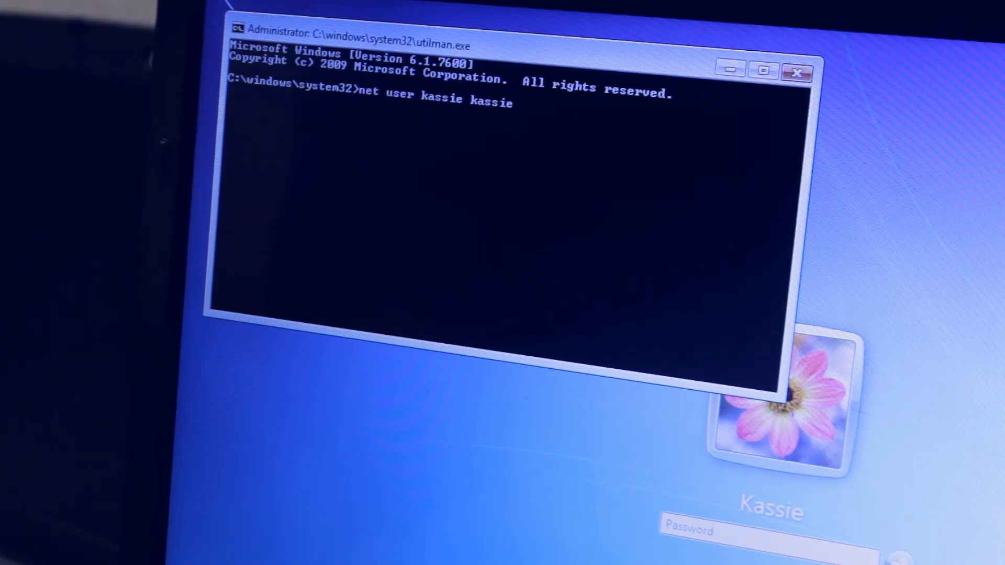
{"action": "type", "text": "reset"}
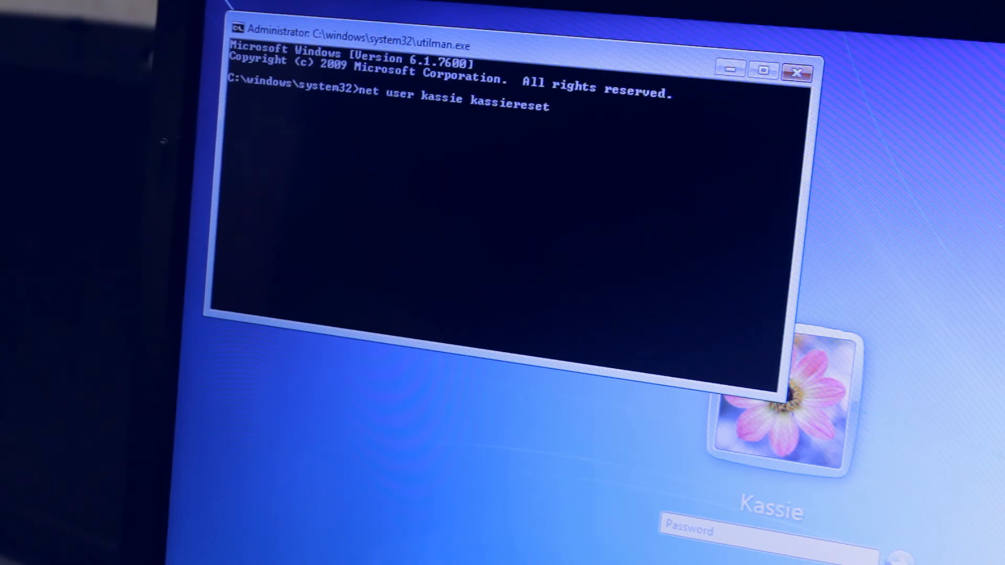
{"action": "type", "text": "passwords"}
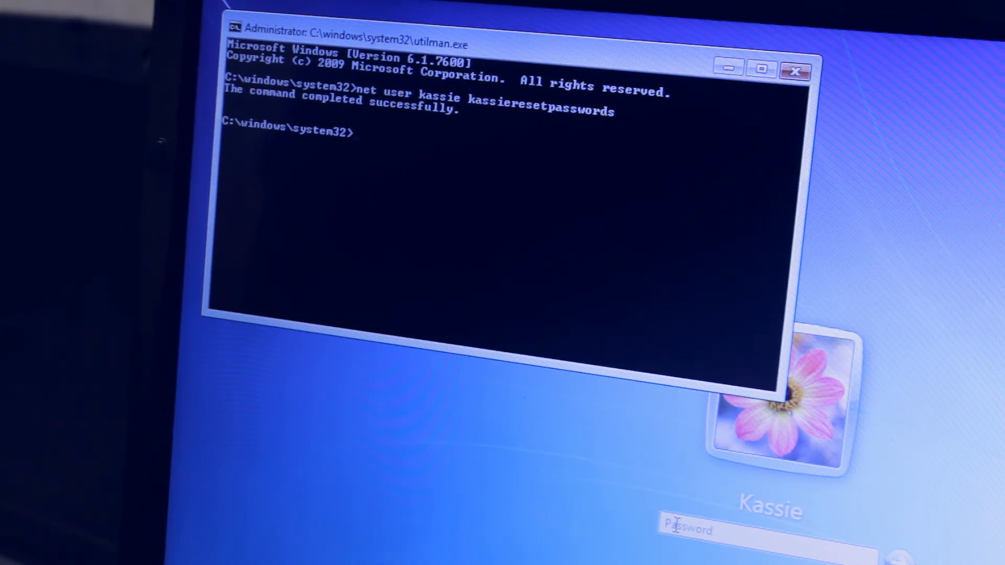
{"action": "left_click", "coordinate": [795, 70]}
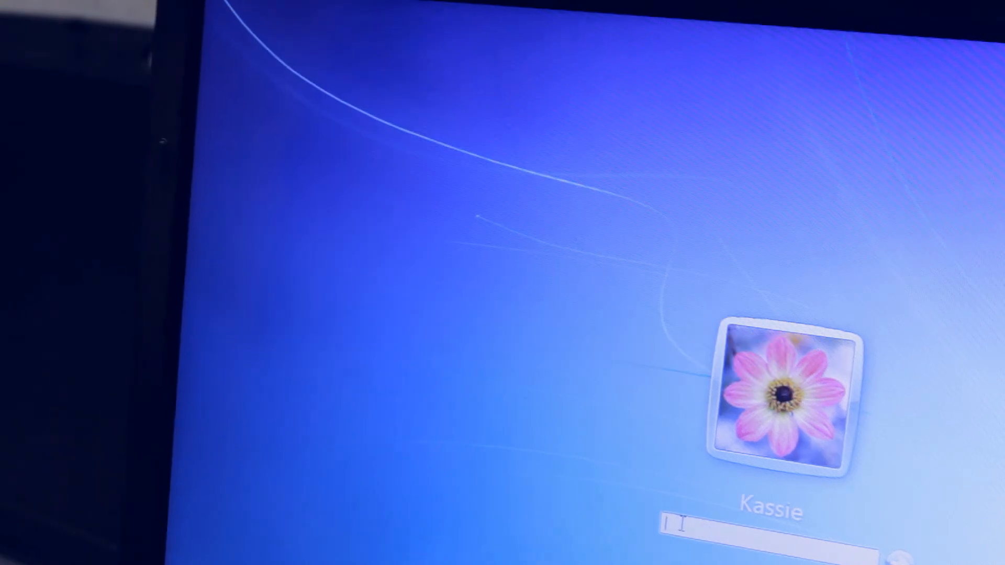